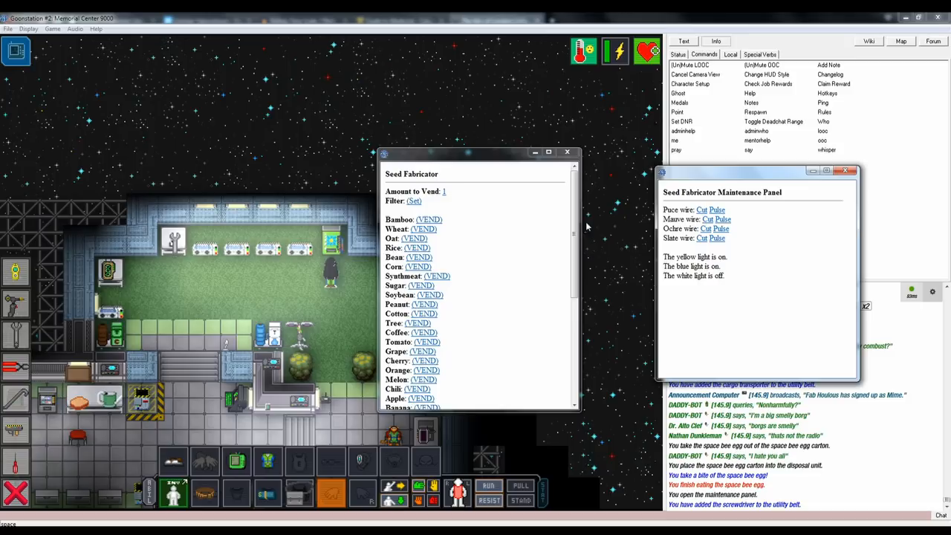
Screw shut the plant supply vendor's access panel to show its Vend list.
scroll(down, 3)
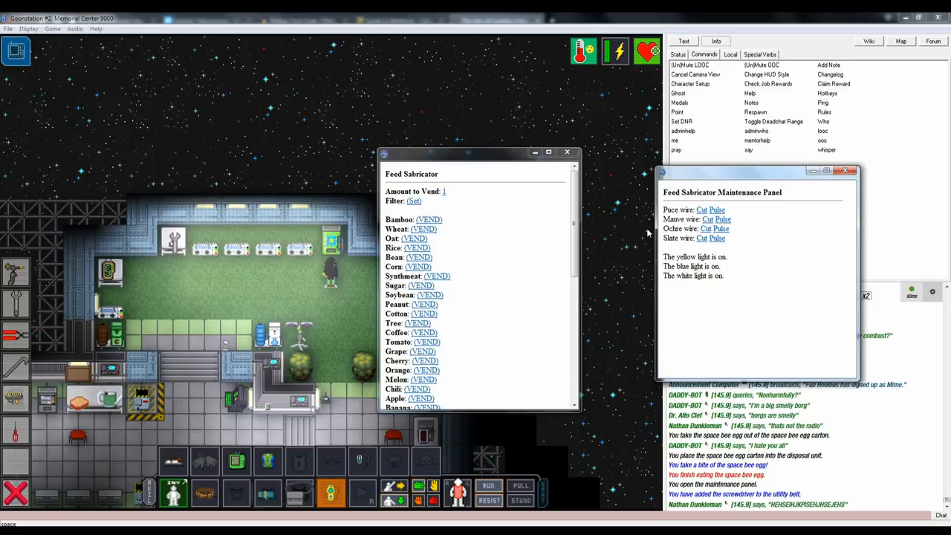
scroll(down, 3)
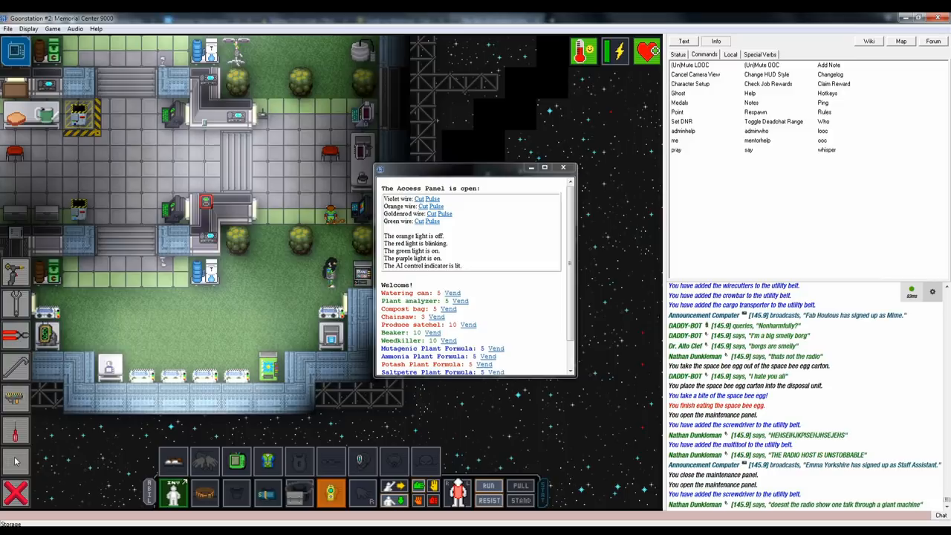
scroll(down, 3)
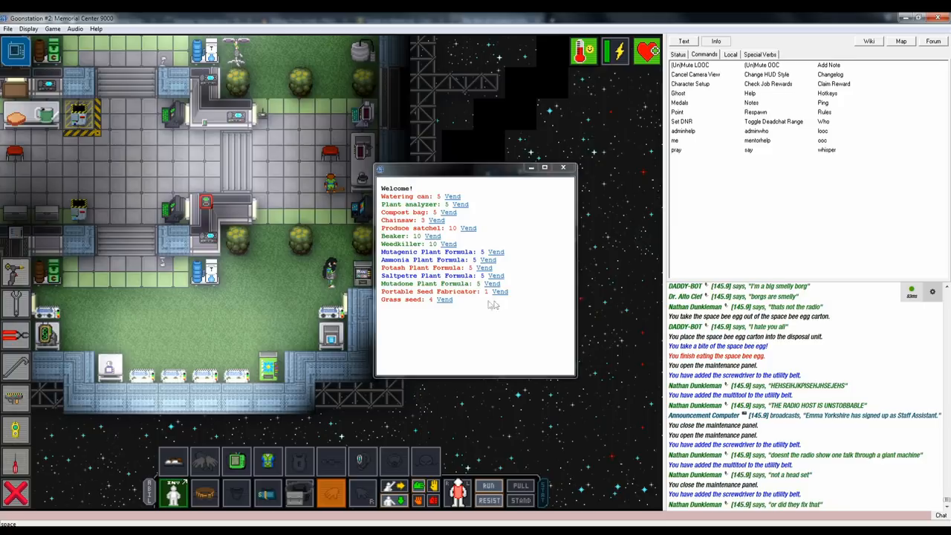
click(500, 291)
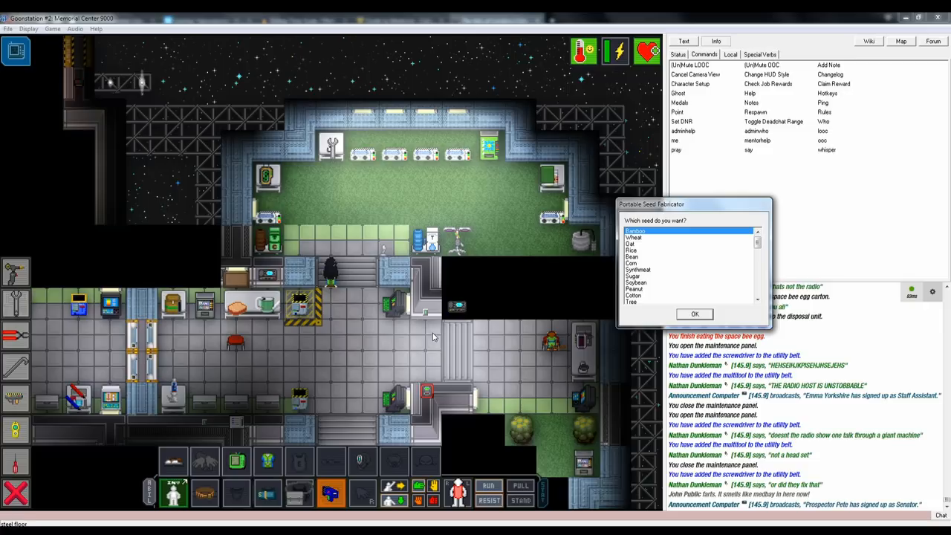
Pick a seed type from the portable seed fabricator's 'Which seed do you want?' list.
click(695, 314)
text(say ":c I'm gonna go explore the depths of space for a bit,)
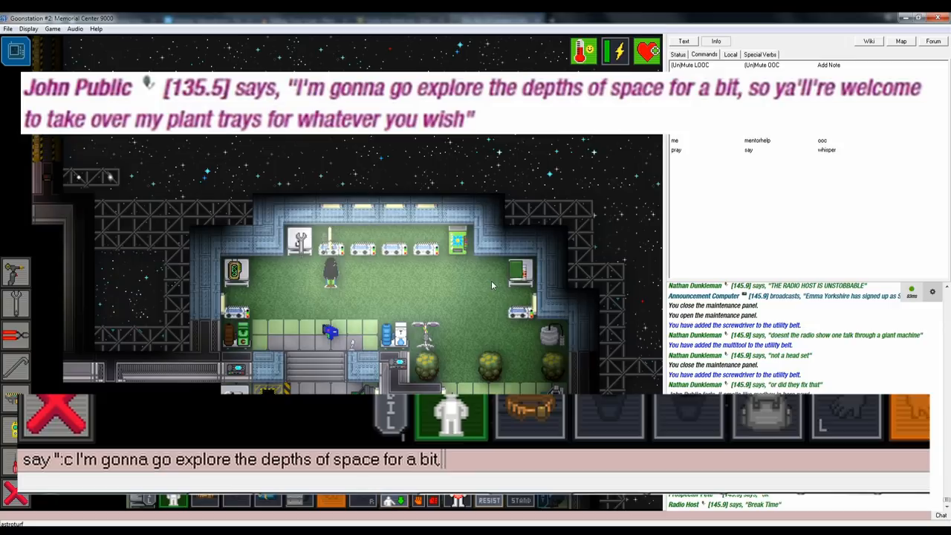
Say 'so ya'll're welcome to take' my plant trays while I explore space.
text(so ya'll're welcome to take)
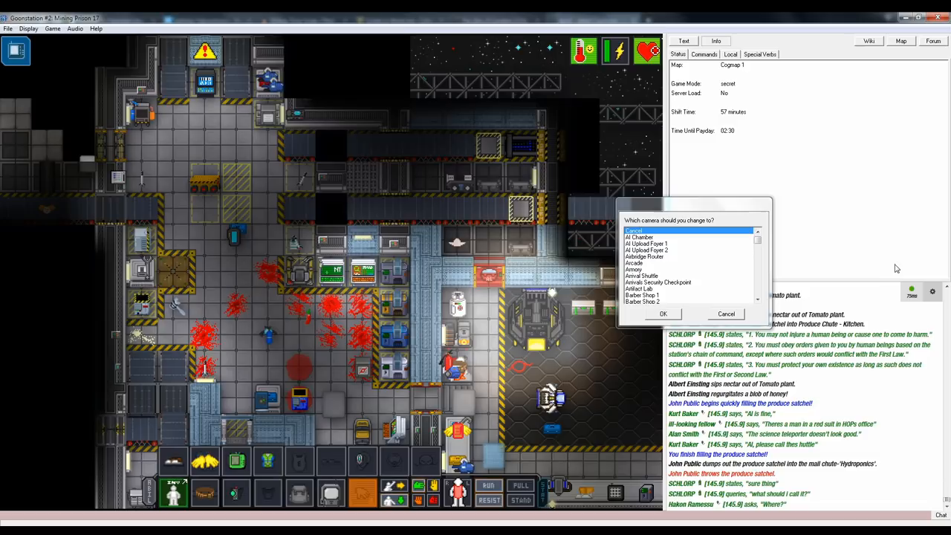
Choose a new station camera from the 'Which camera should you change to?' list.
click(662, 312)
text(J)
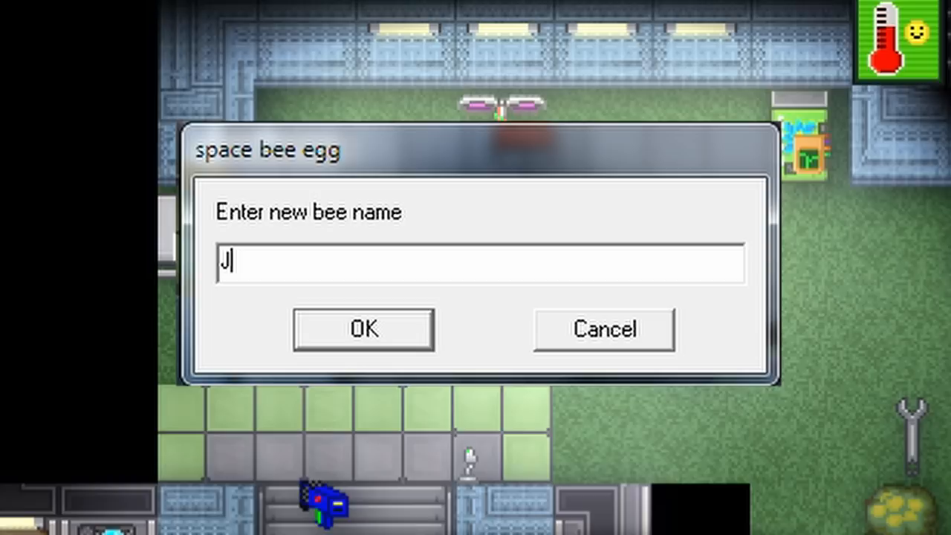
Confirm the newly hatched space bee's name in the 'Enter new bee name' box.
click(363, 329)
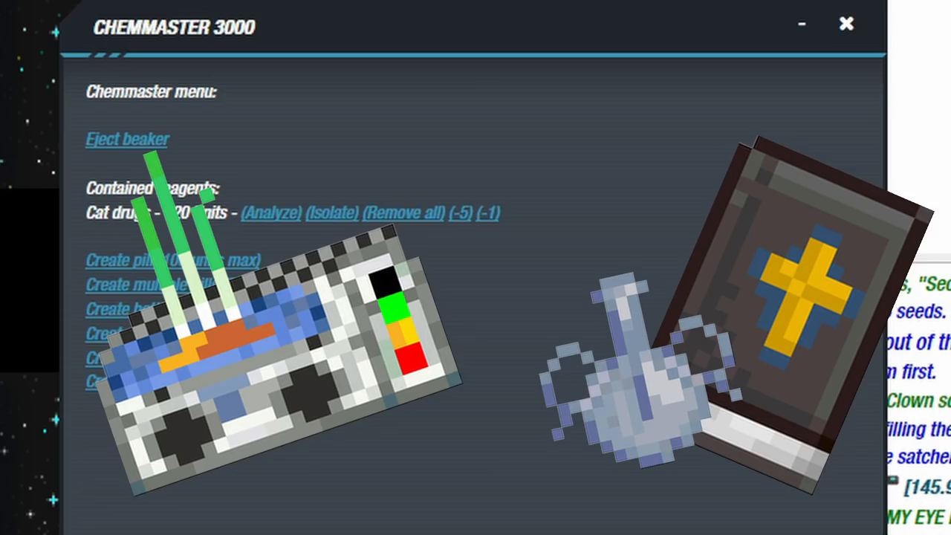
Bring up the ChemMaster 3000 menu listing Cat drugs under Contained reagents.
click(846, 23)
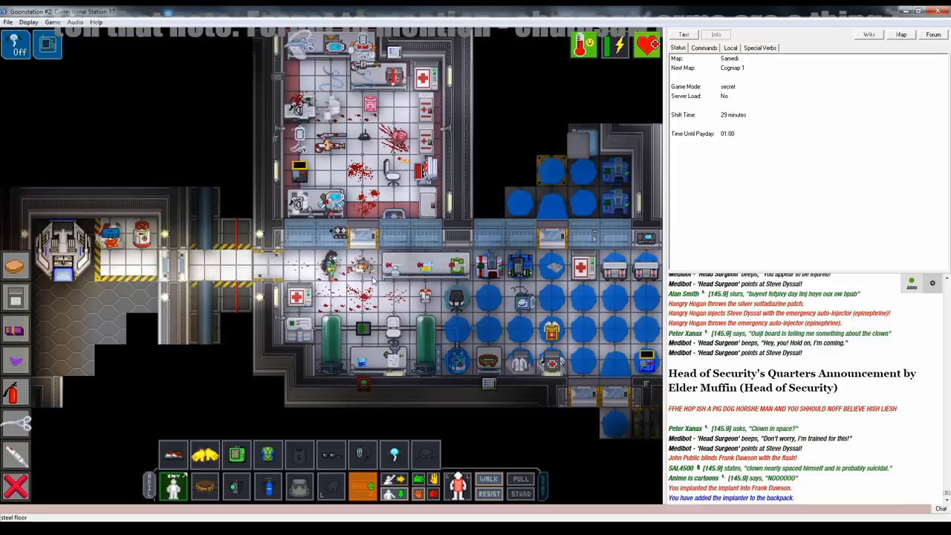
View the injured crew member's inventory, then close that equipment list.
right_click(405, 297)
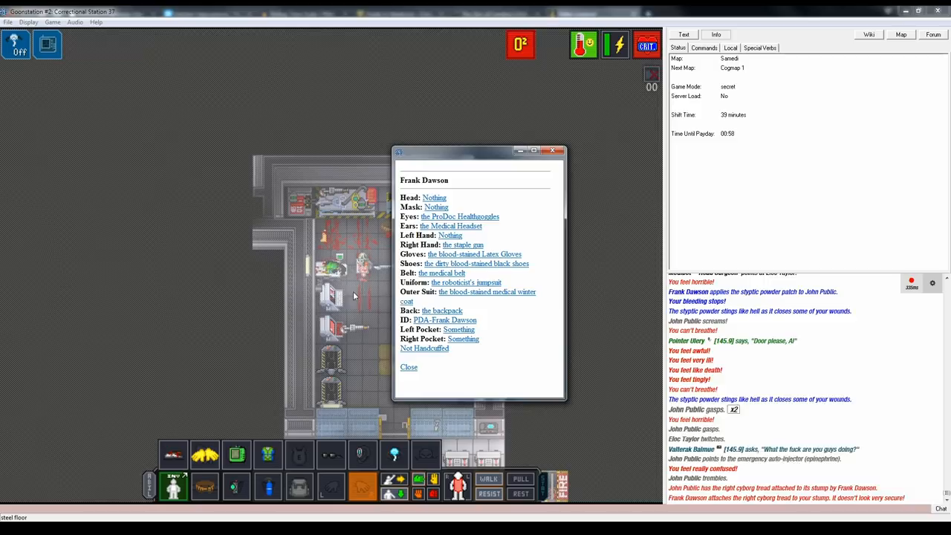
click(408, 366)
text(say "CPR)
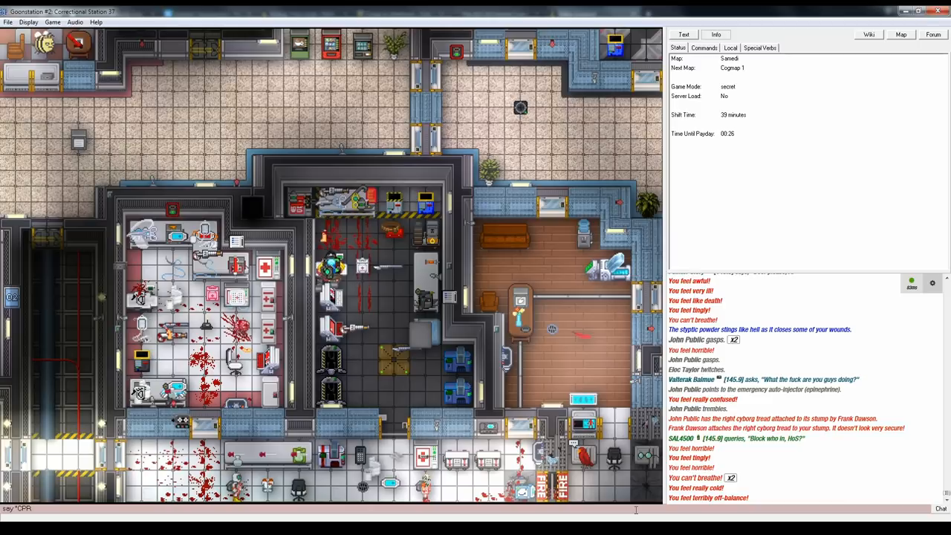